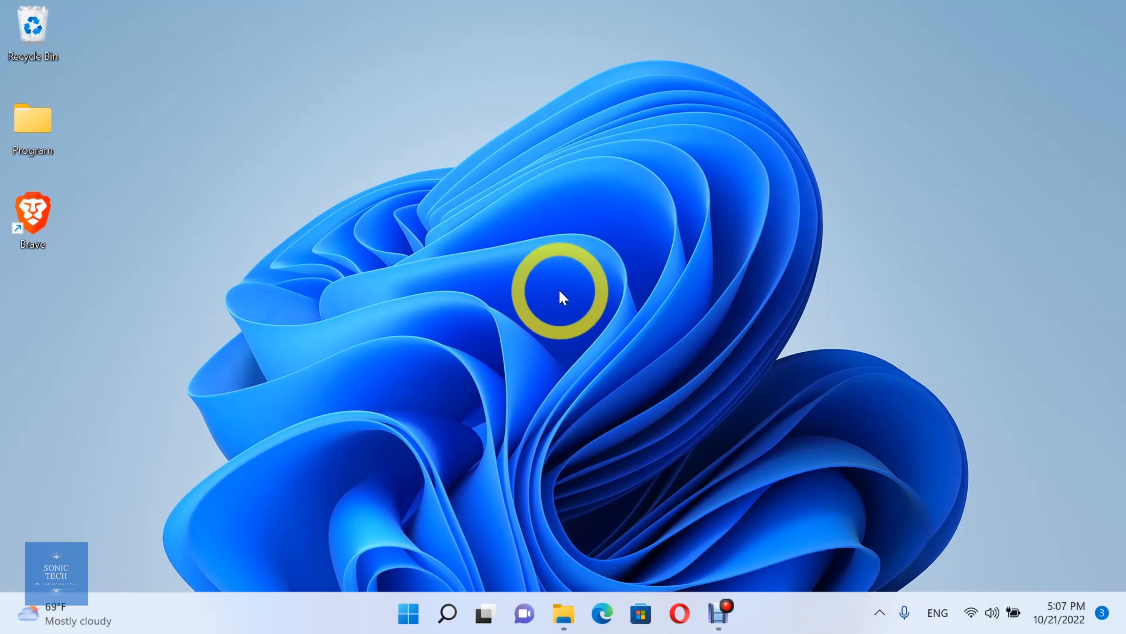
mouse_move(40, 219)
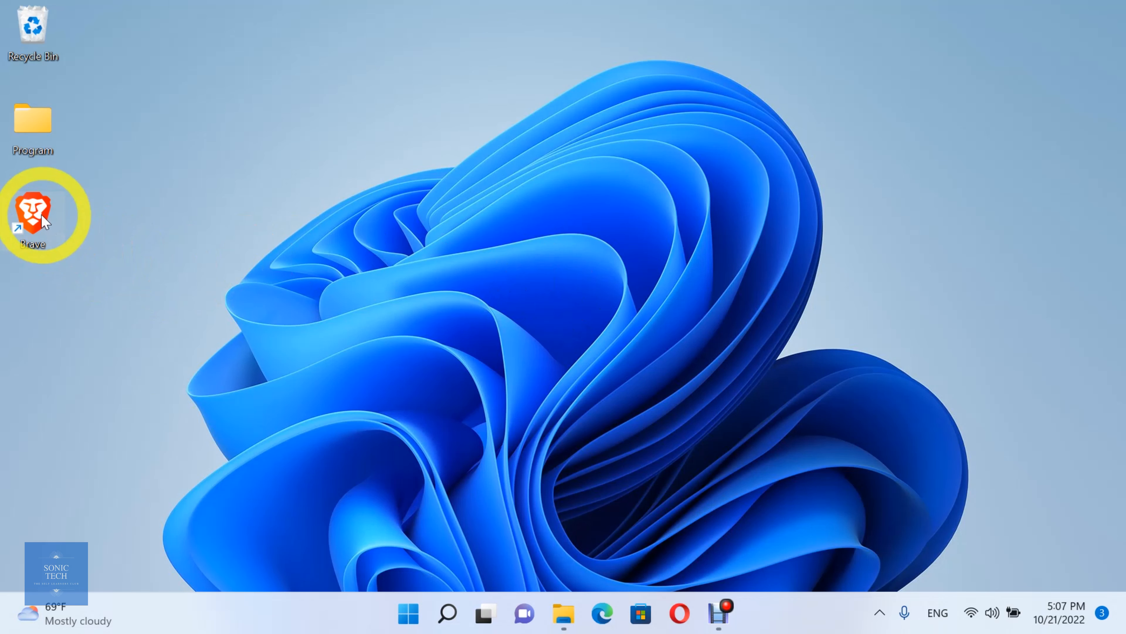
Launch Brave from its desktop shortcut so the new tab page appears.
double_click(32, 216)
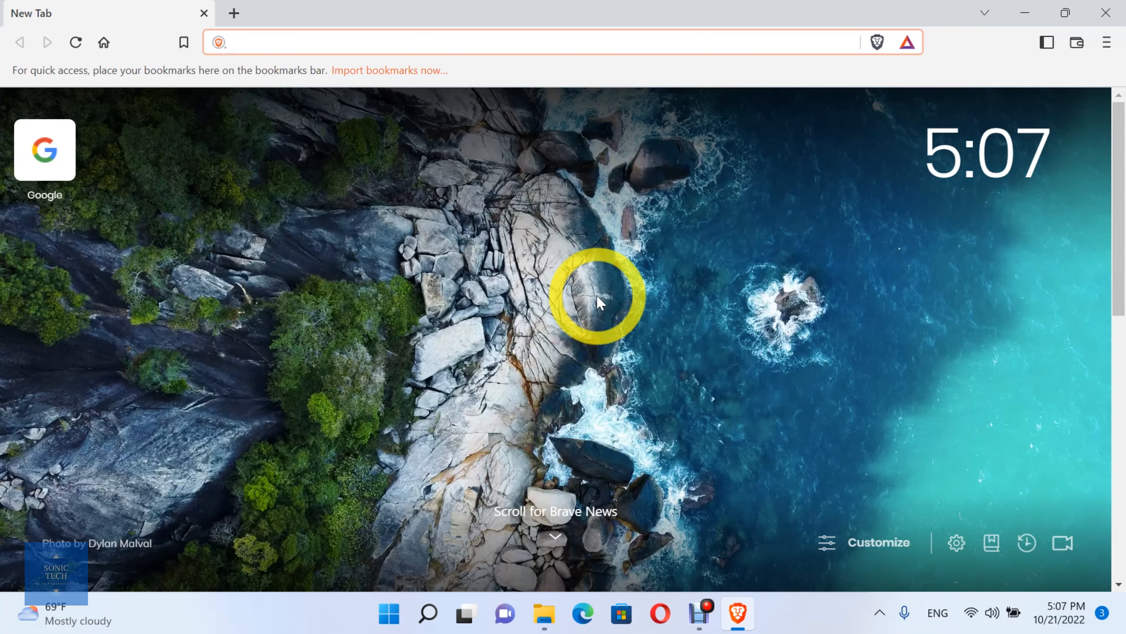
Go to Settings > Privacy and security and bring up the Clear browsing data dialog.
left_click(956, 542)
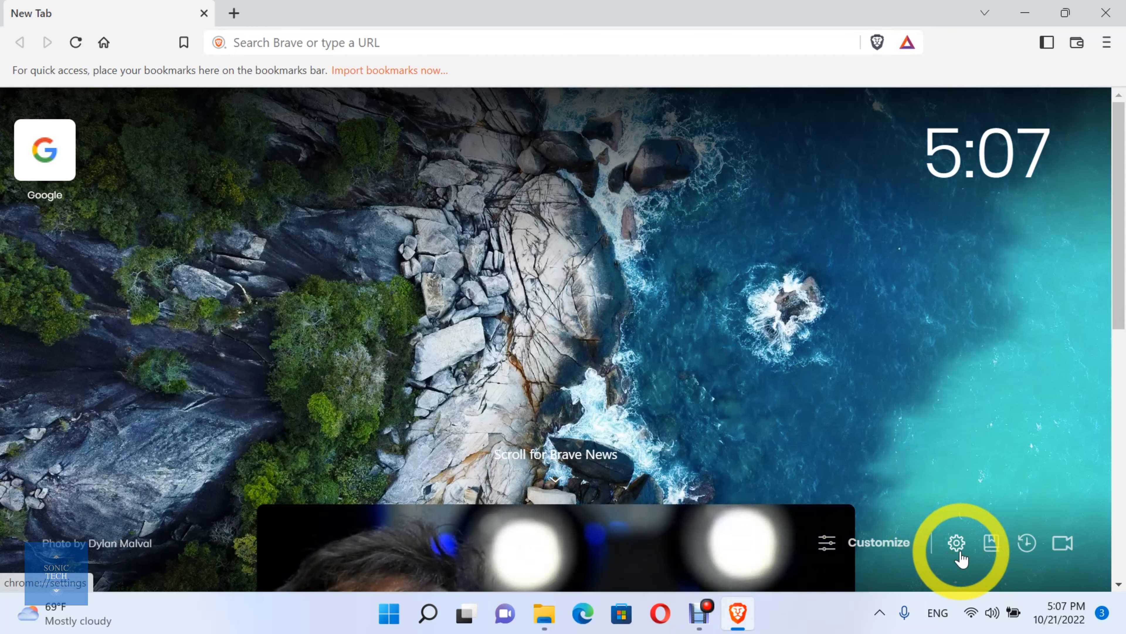
left_click(957, 542)
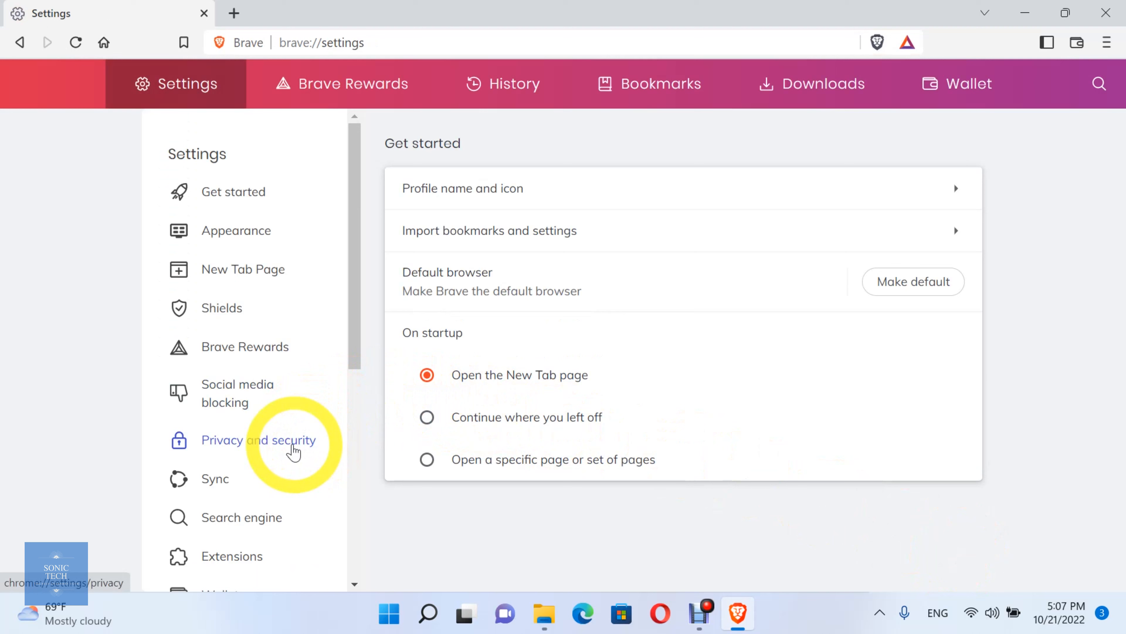
mouse_move(320, 440)
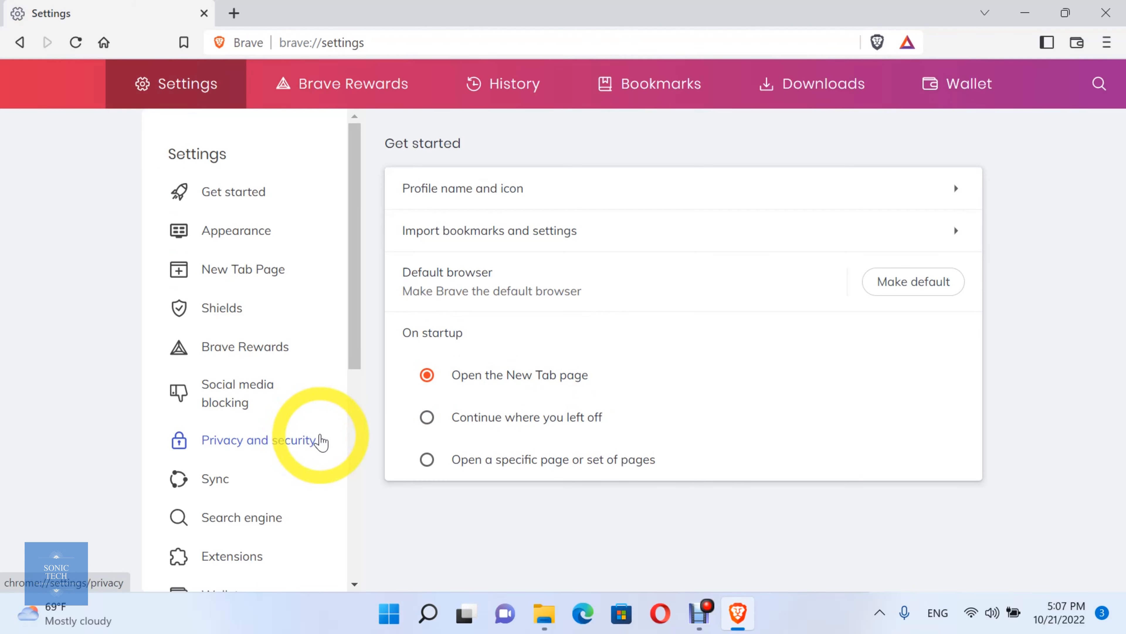
left_click(258, 439)
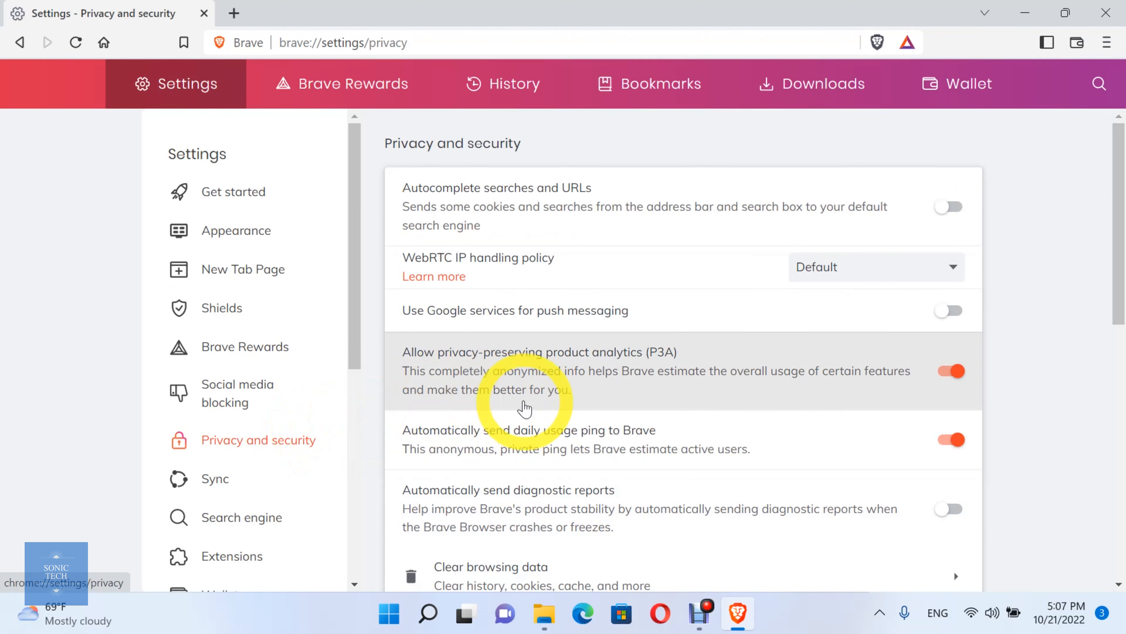
scroll("down", 3)
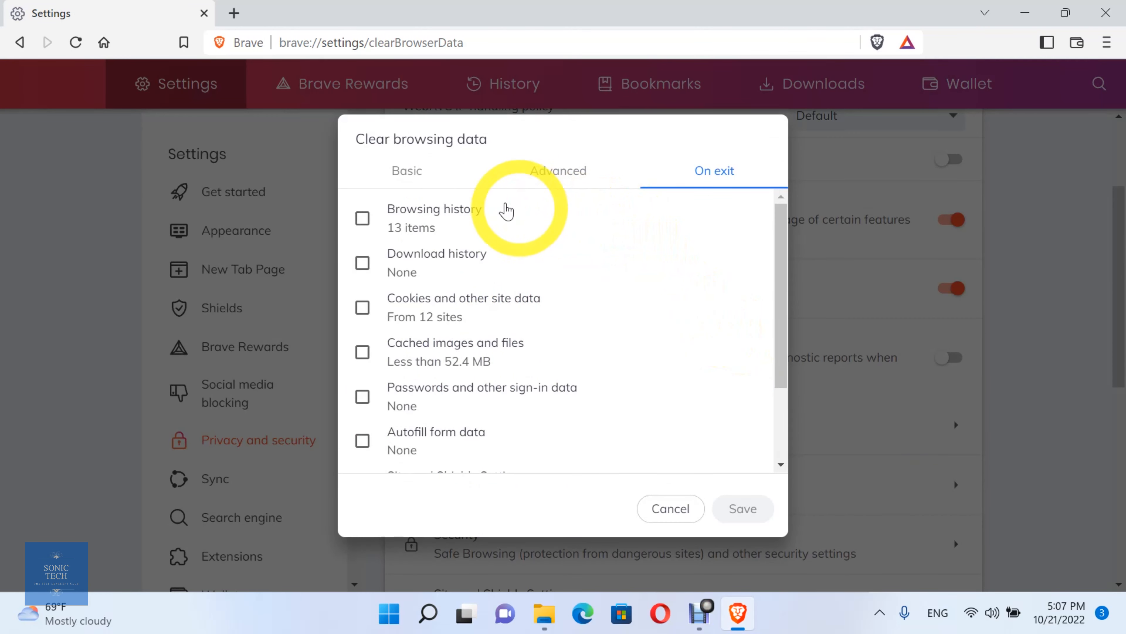
Under Basic, tick Cookies and other site data and Cached images and files alongside history.
left_click(407, 170)
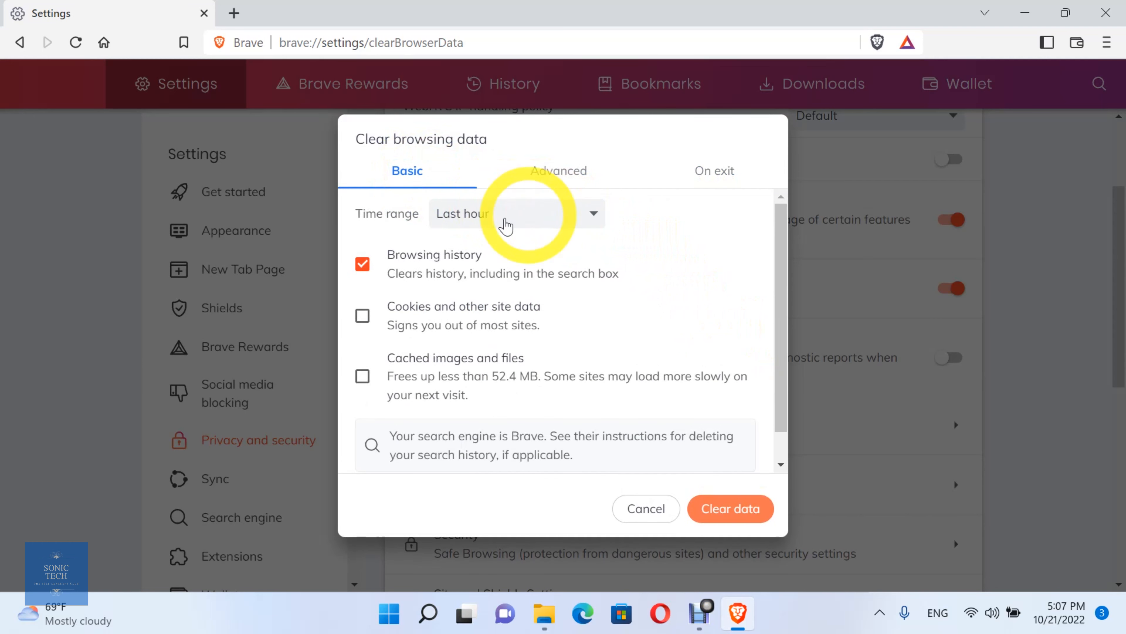
scroll("down", 3)
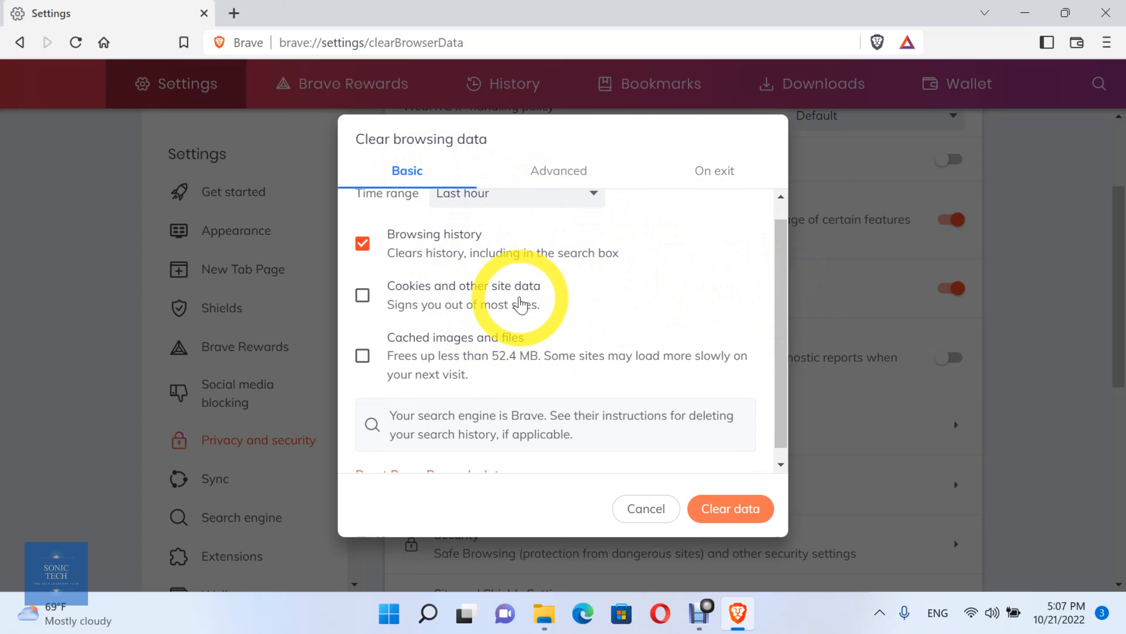
left_click(362, 295)
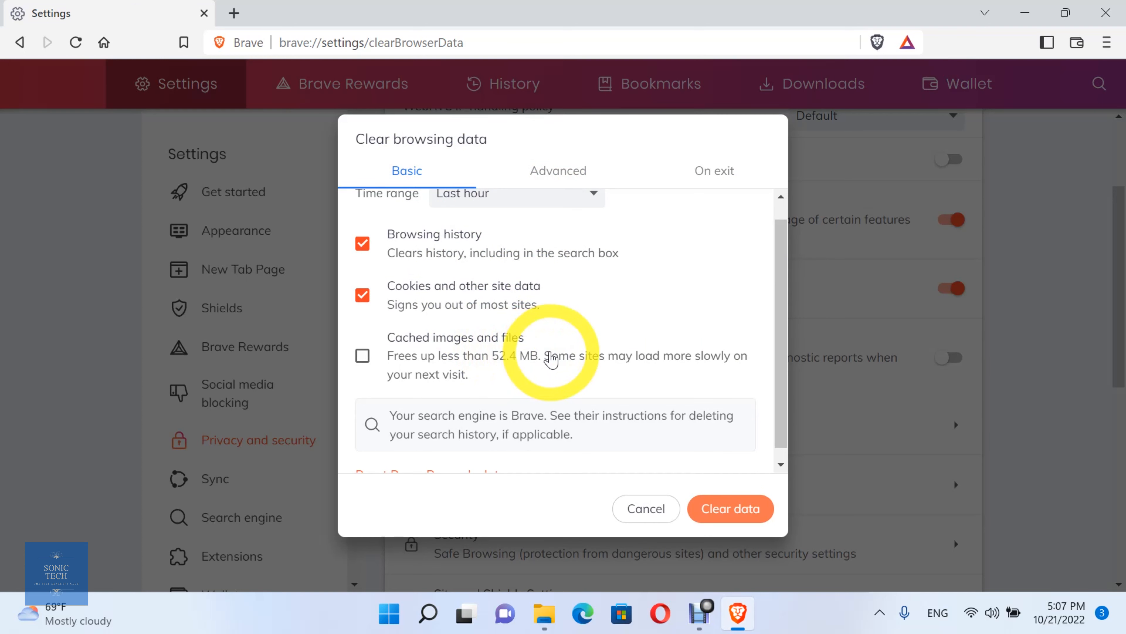
left_click(362, 355)
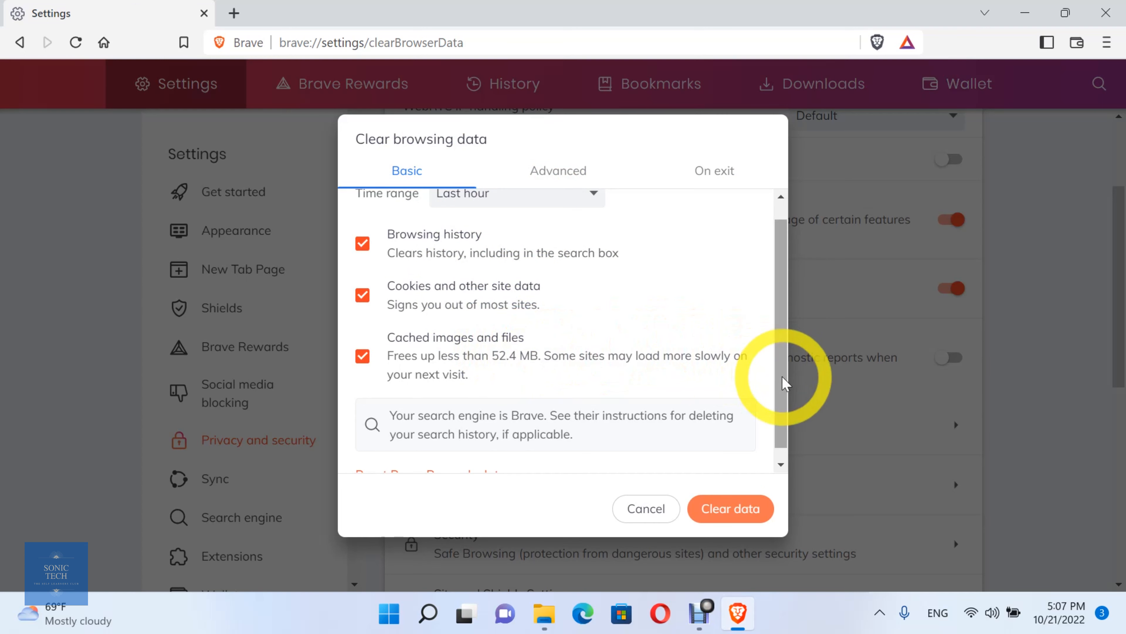
scroll("down", 3)
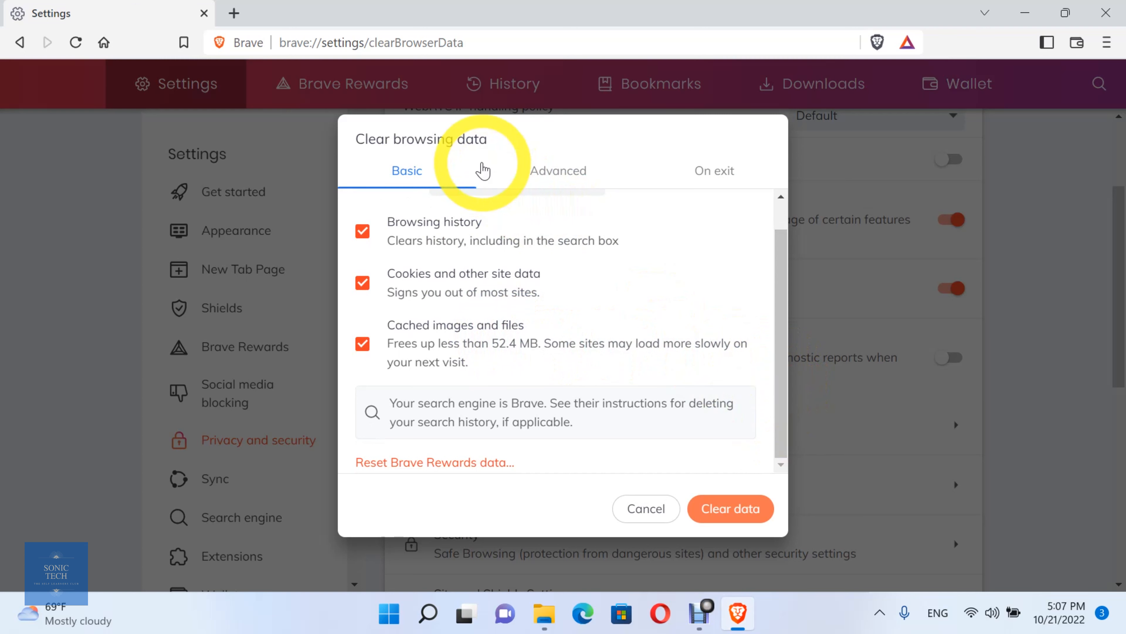
left_click(558, 170)
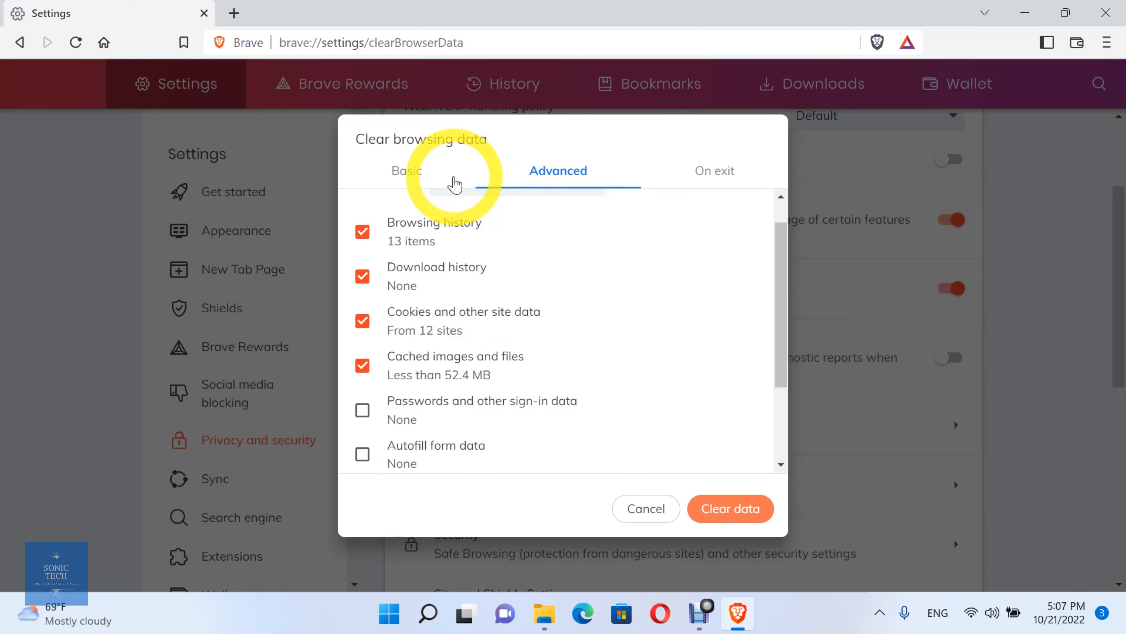
scroll("down", 3)
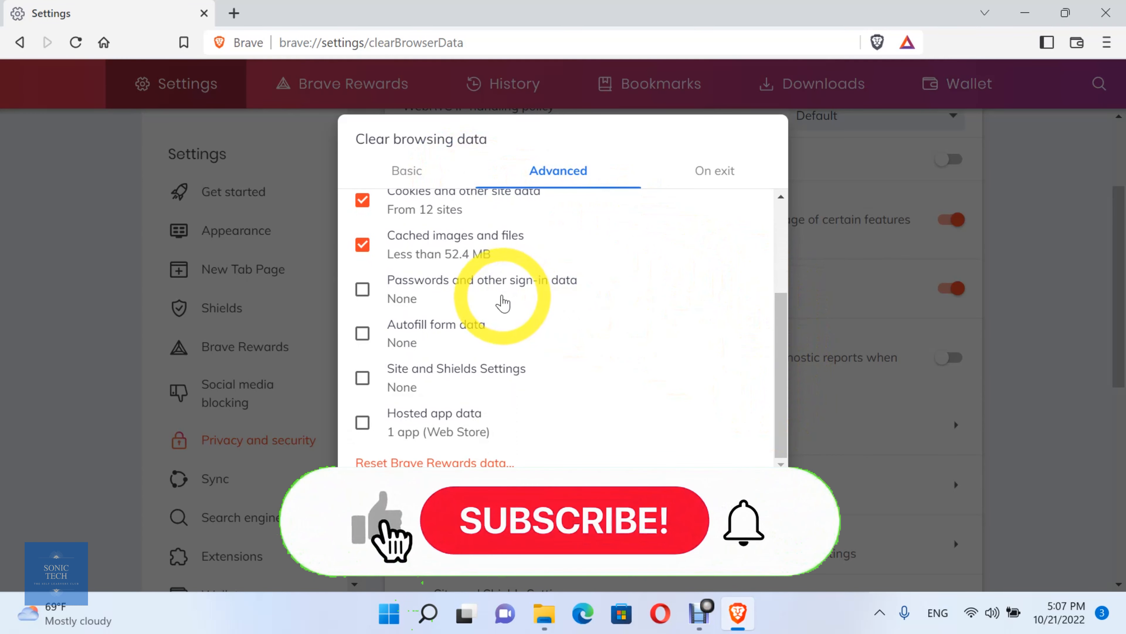
left_click(406, 170)
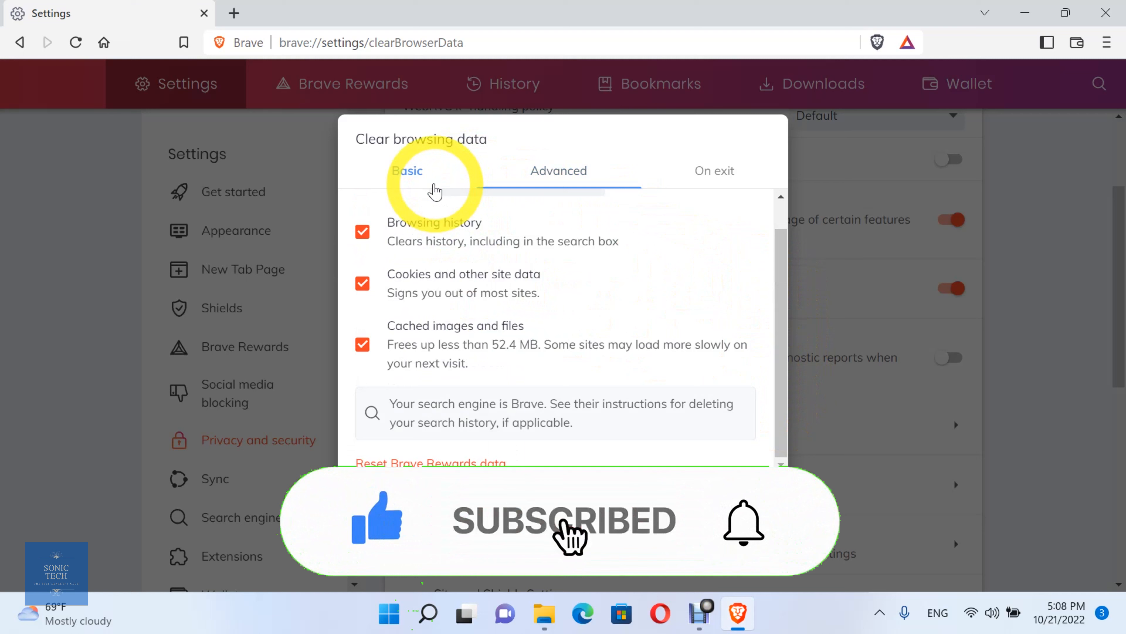
left_click(407, 170)
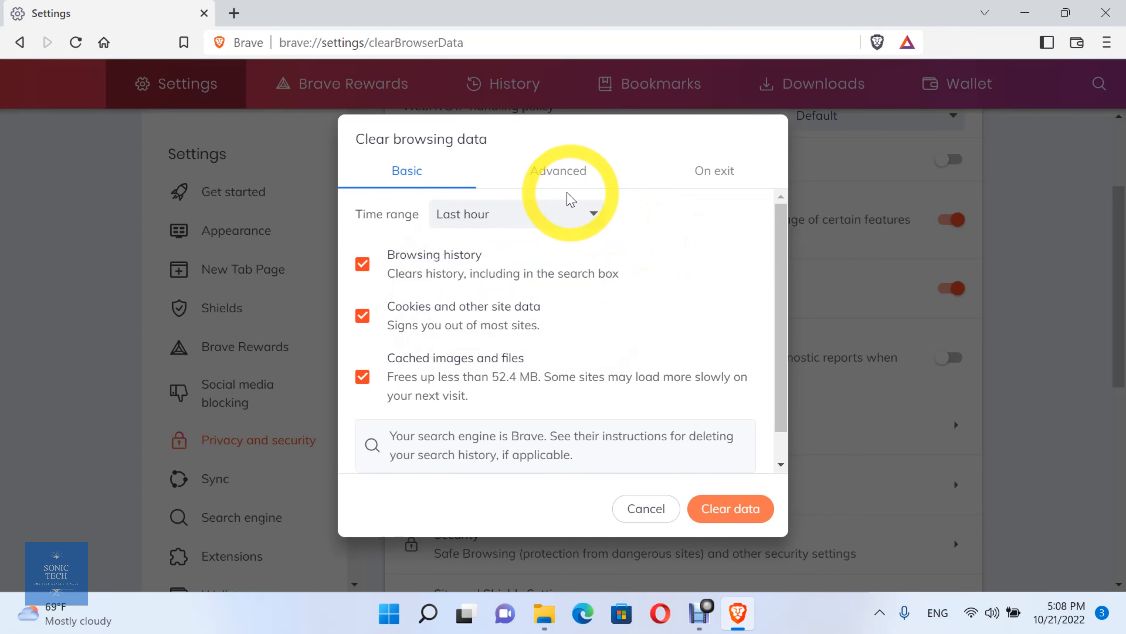
Set the time range to All time and clear the selected history, cookies and cache.
left_click(516, 214)
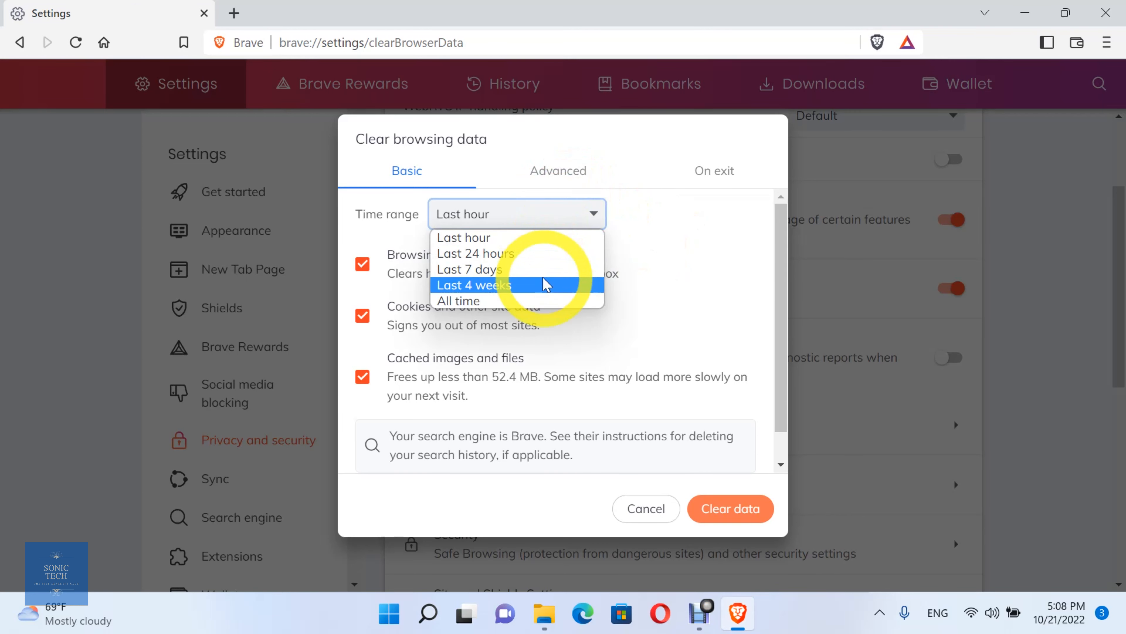
left_click(459, 300)
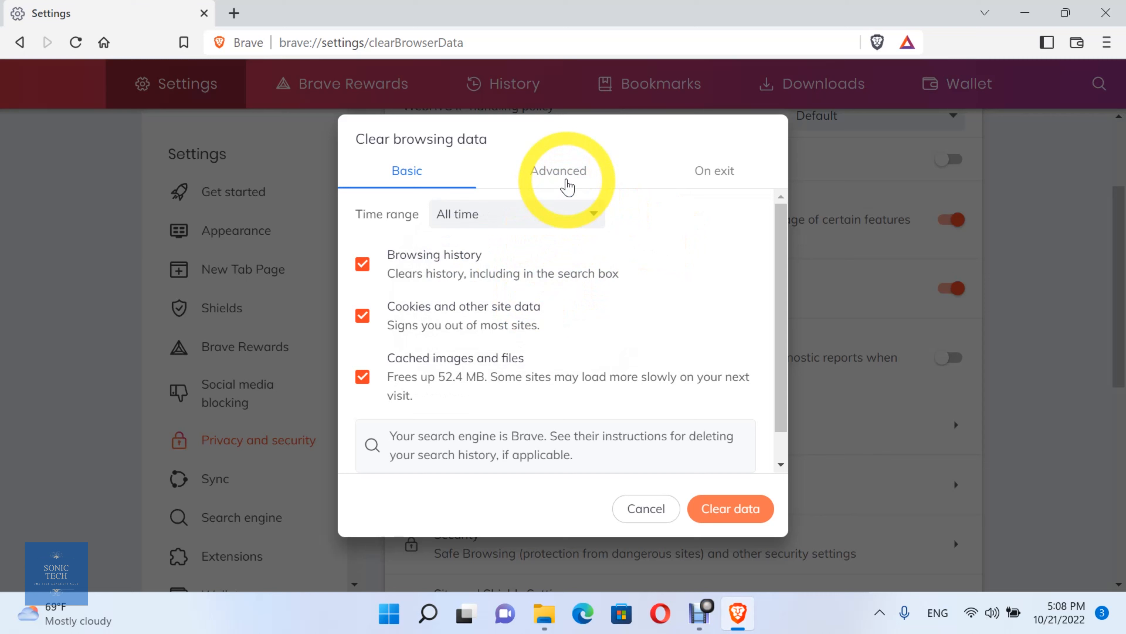
left_click(558, 170)
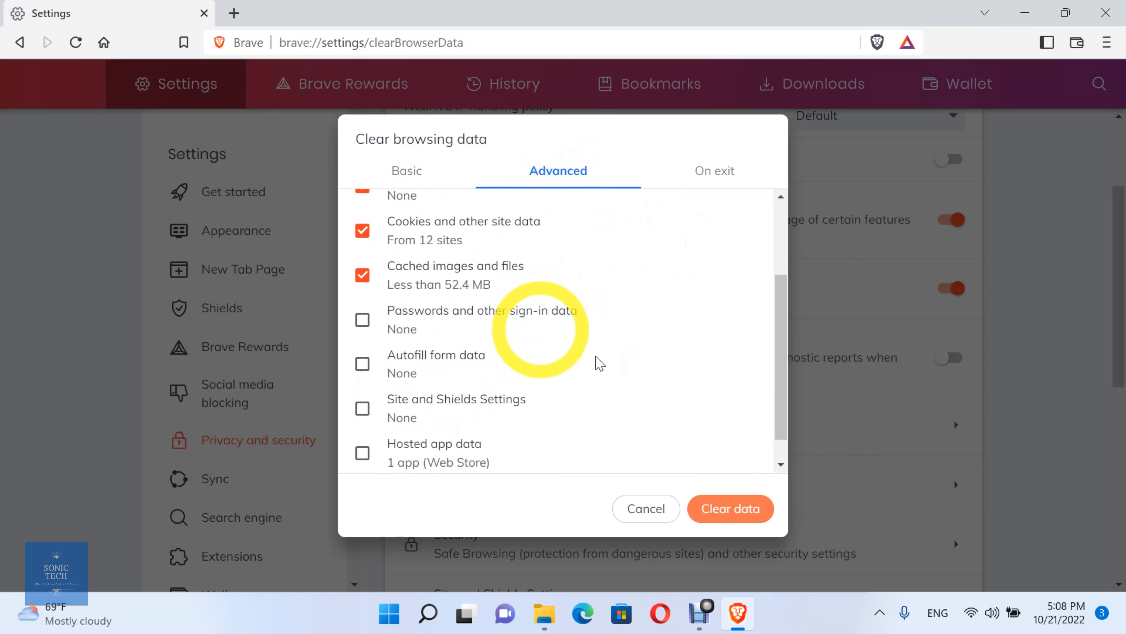
left_click(730, 509)
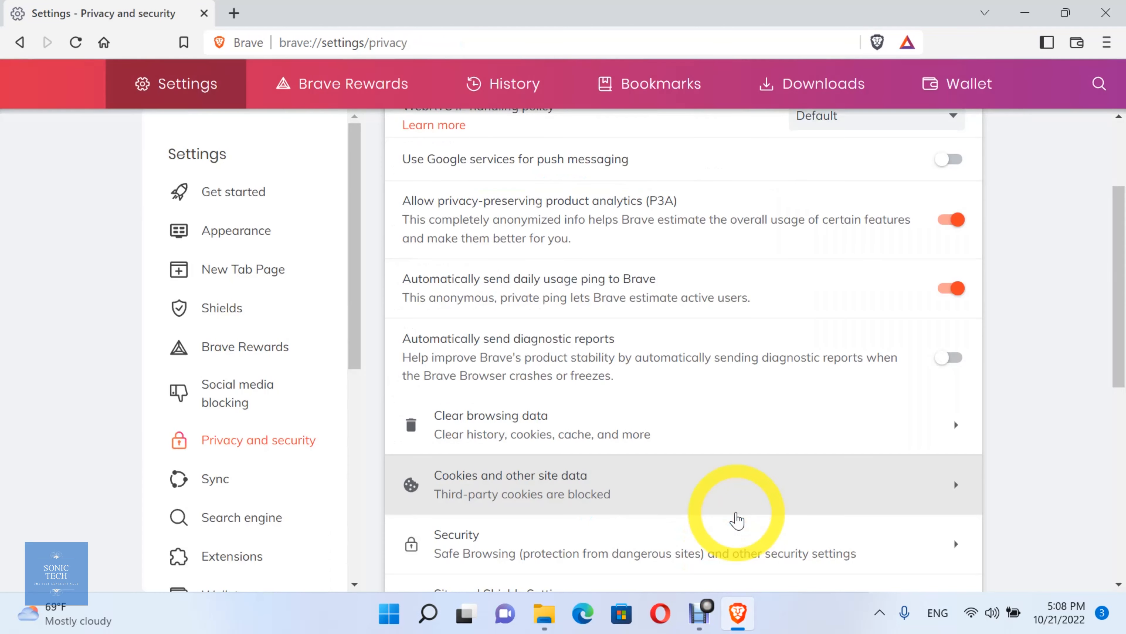
mouse_move(871, 432)
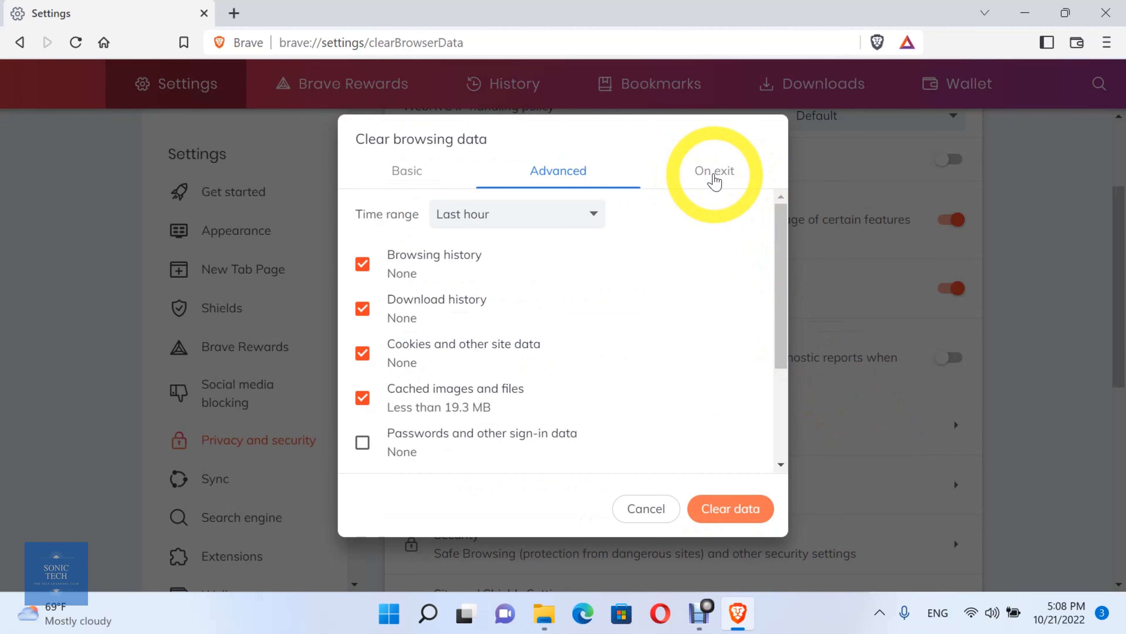
Under On exit, tick Browsing history, Download history, Cached images and files, and Cookies.
left_click(713, 170)
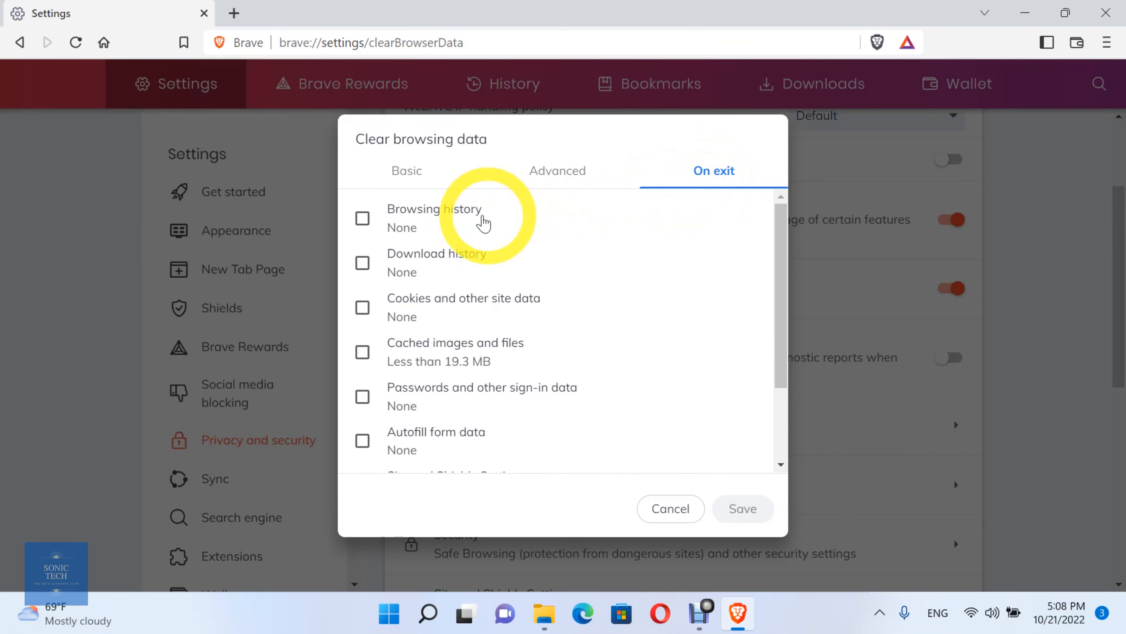
left_click(362, 218)
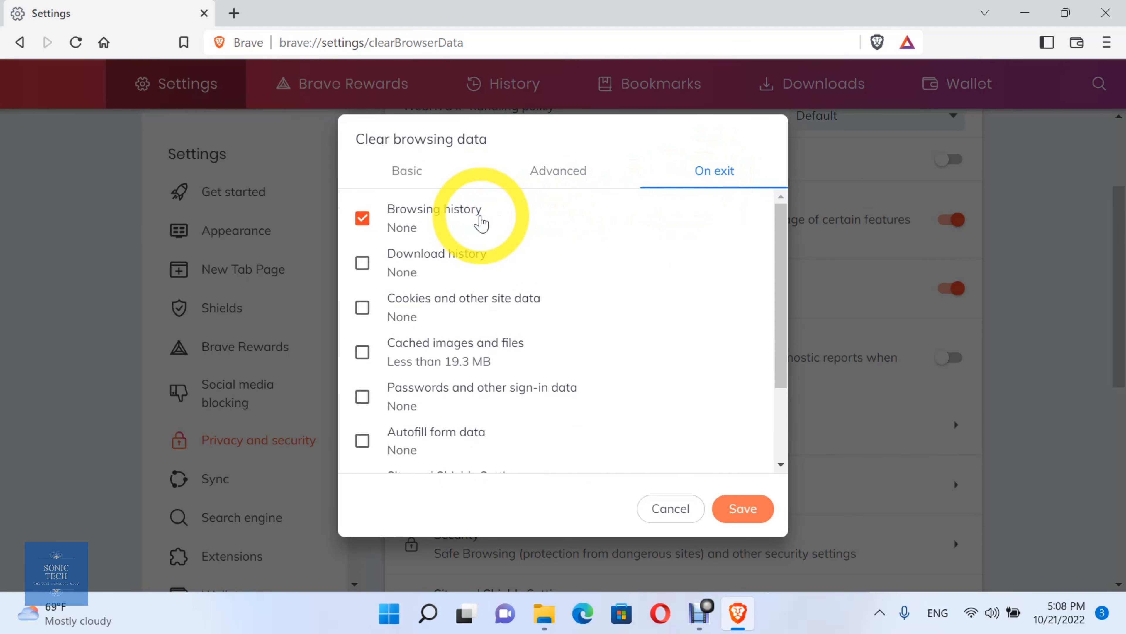
left_click(362, 262)
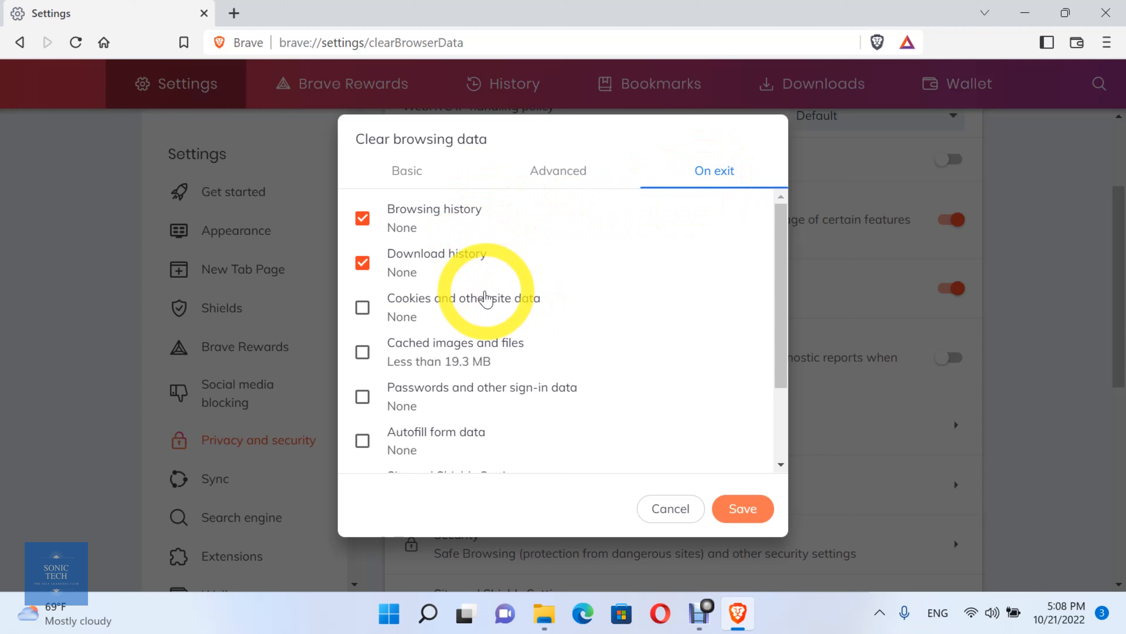
left_click(363, 352)
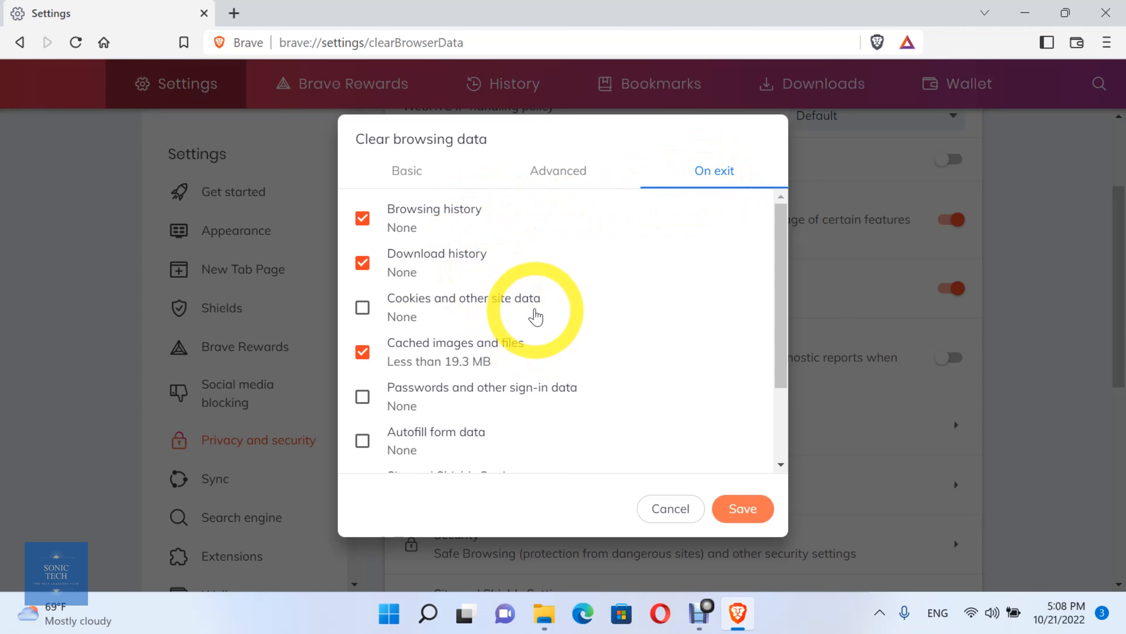
left_click(362, 307)
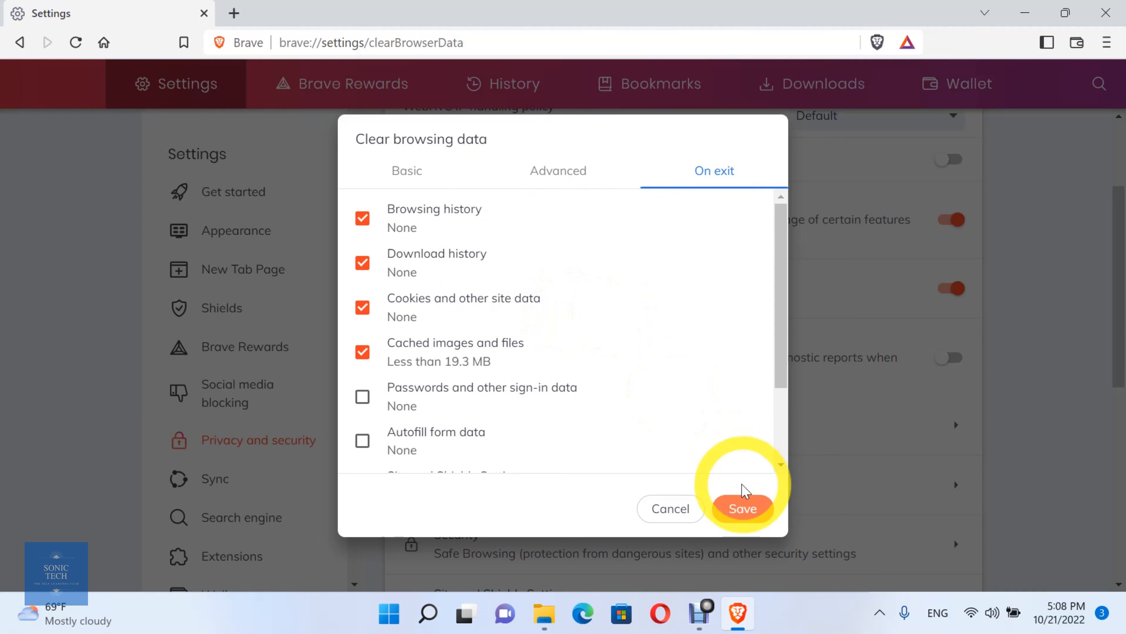